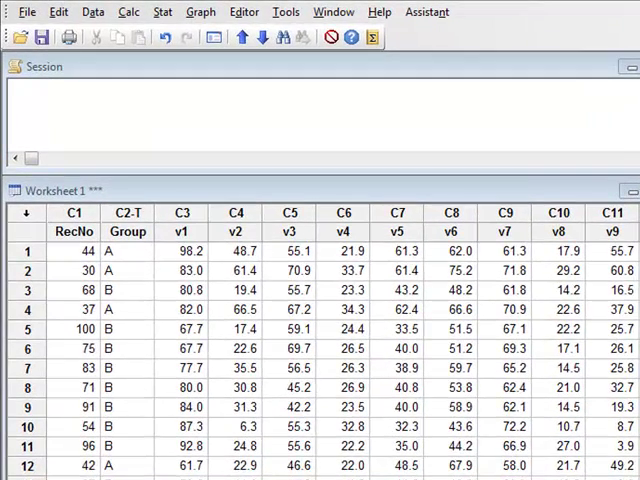
mouse_move(128, 260)
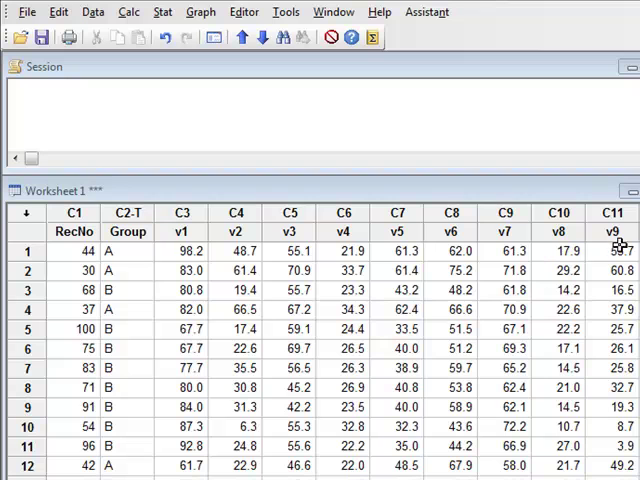
mouse_move(144, 252)
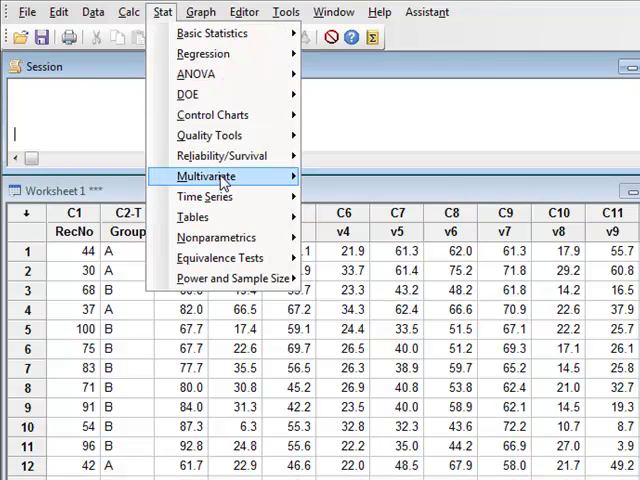
- Start a principal components analysis on variables v1-v9 with a scree plot and score plot requested
click(204, 176)
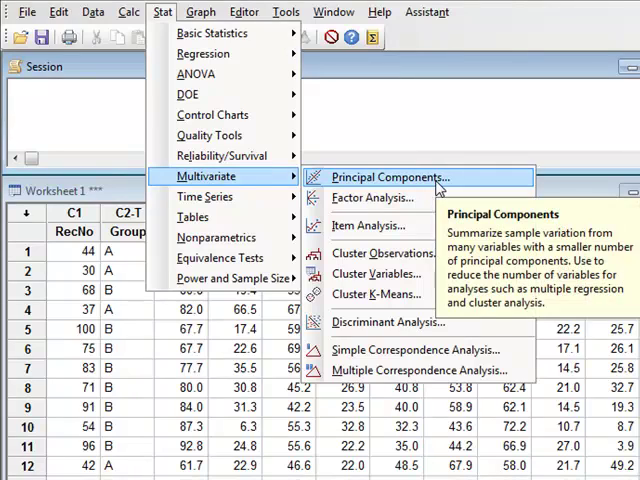
click(388, 176)
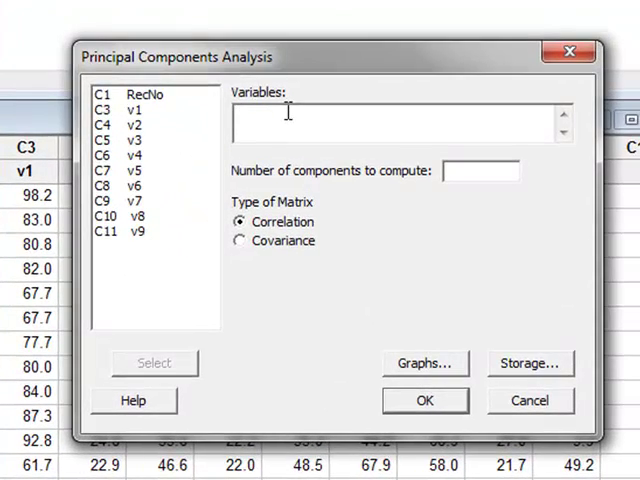
click(140, 108)
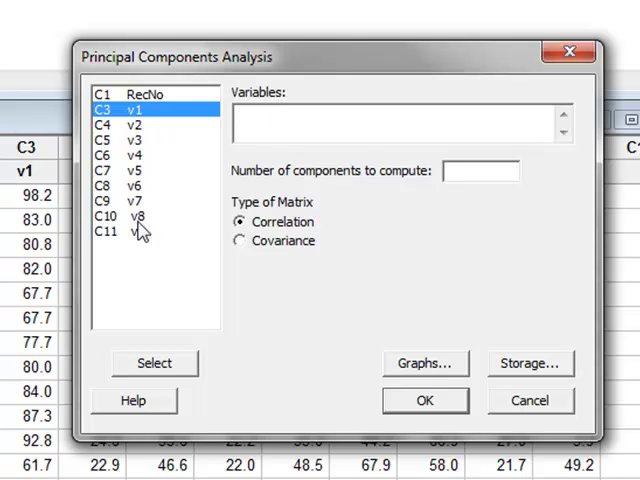
text(v1-v9)
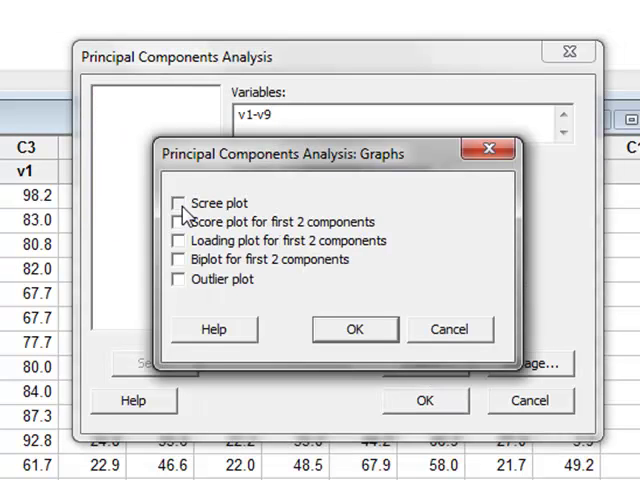
click(176, 204)
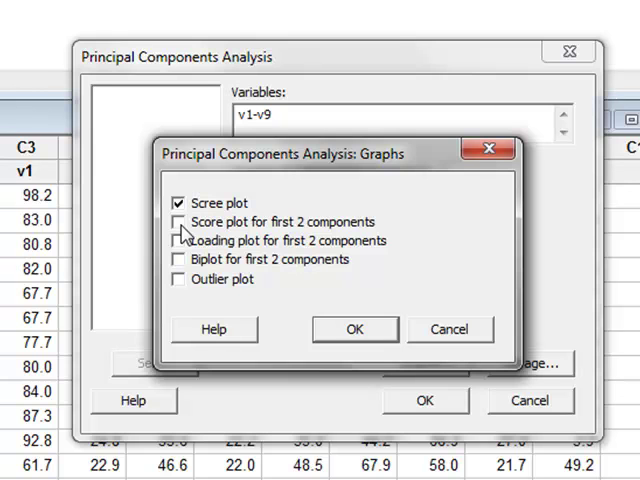
click(356, 328)
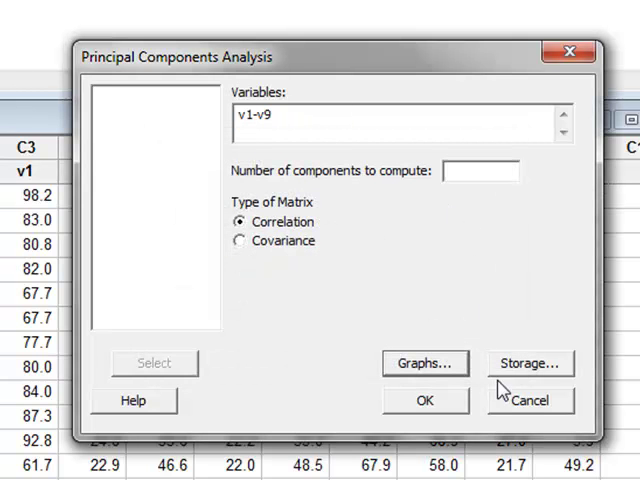
mouse_move(516, 388)
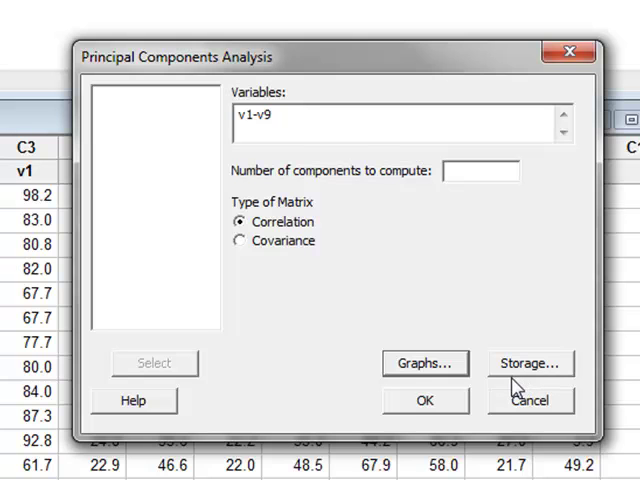
mouse_move(544, 388)
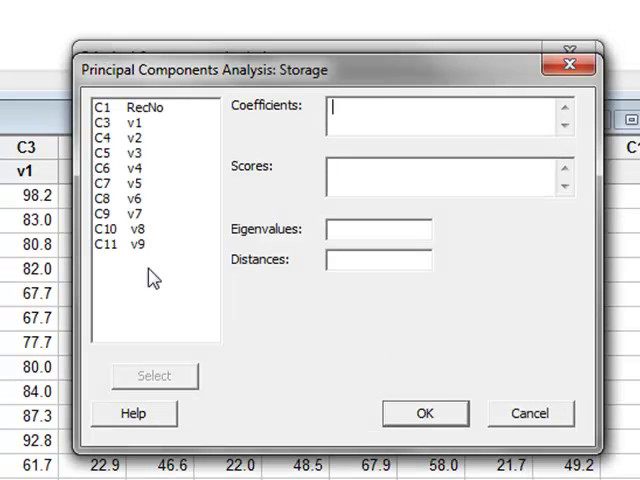
mouse_move(364, 116)
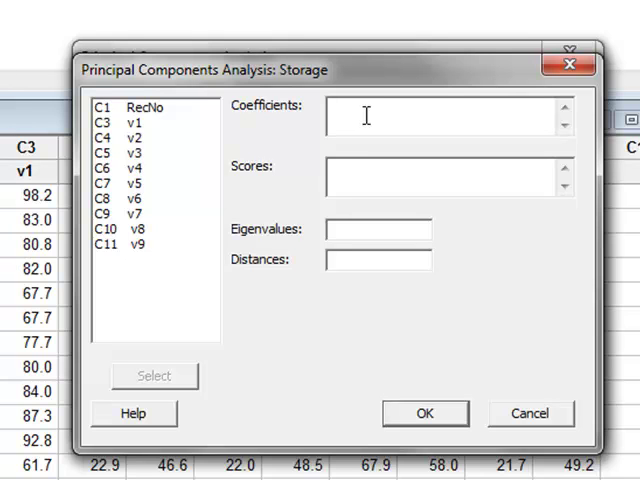
- Store the component coefficients in columns c12 c13 c14 c15 and run the PCA
text(c12)
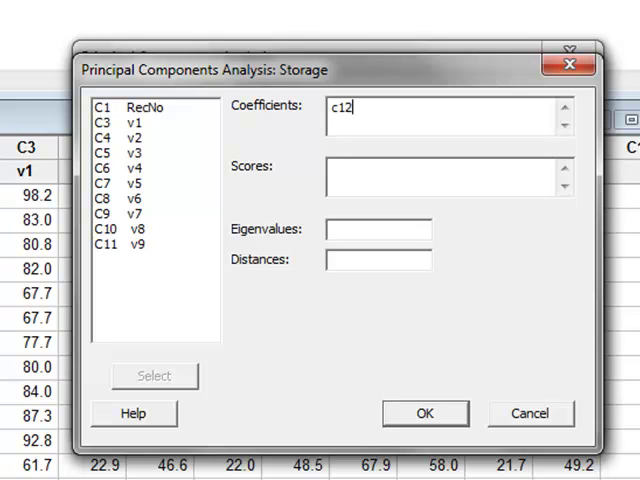
text(c13 c)
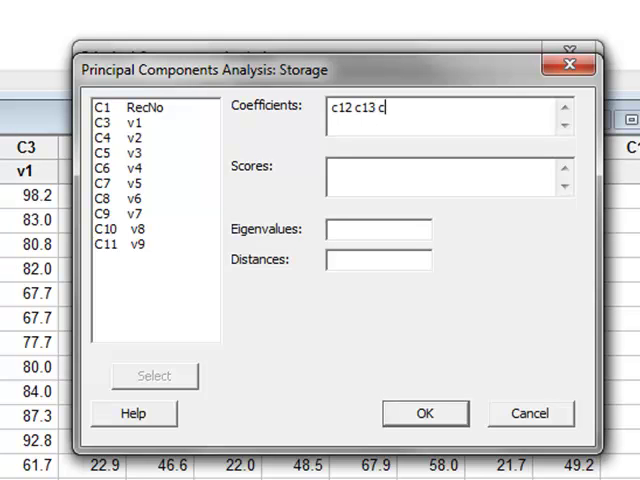
text(14 c)
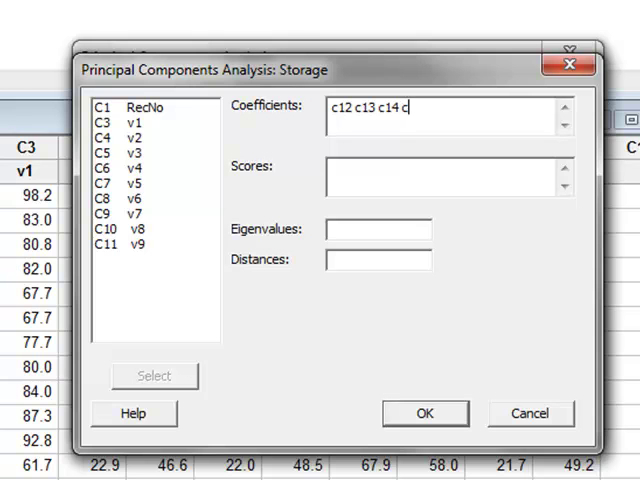
text(15)
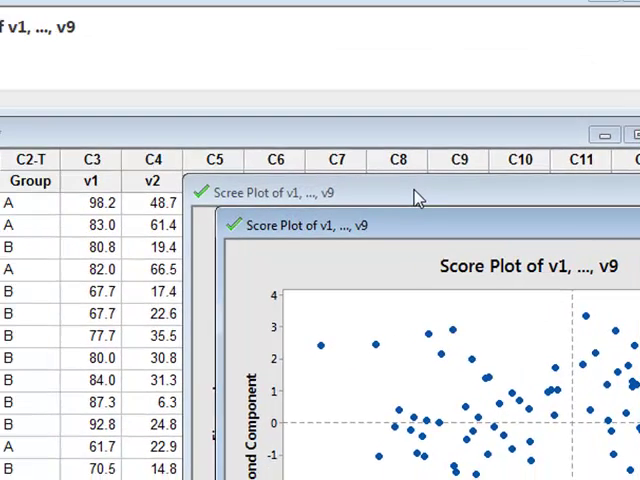
- Bring the scree plot of eigenvalues for v1–v9 to the front for review
click(290, 190)
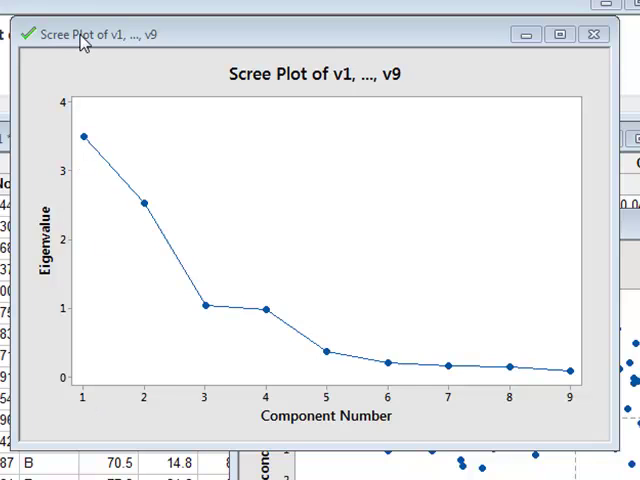
mouse_move(152, 272)
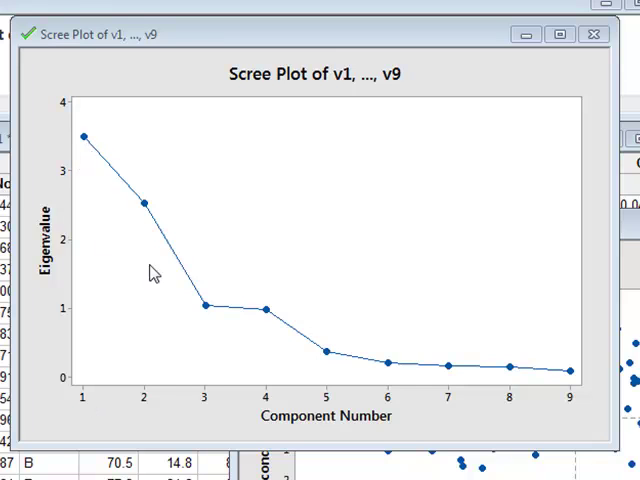
mouse_move(56, 280)
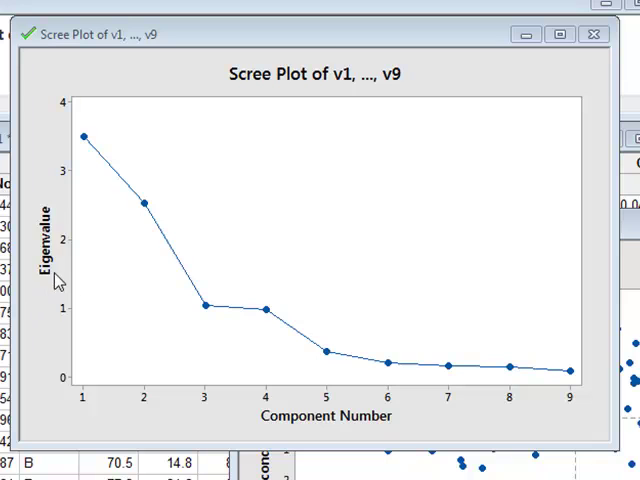
mouse_move(56, 148)
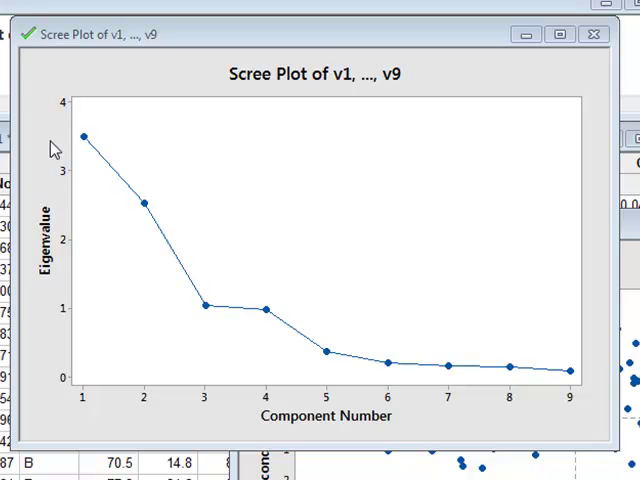
mouse_move(92, 138)
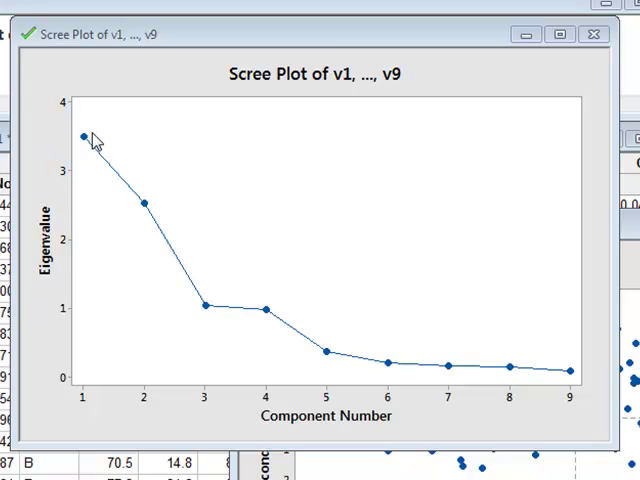
mouse_move(88, 156)
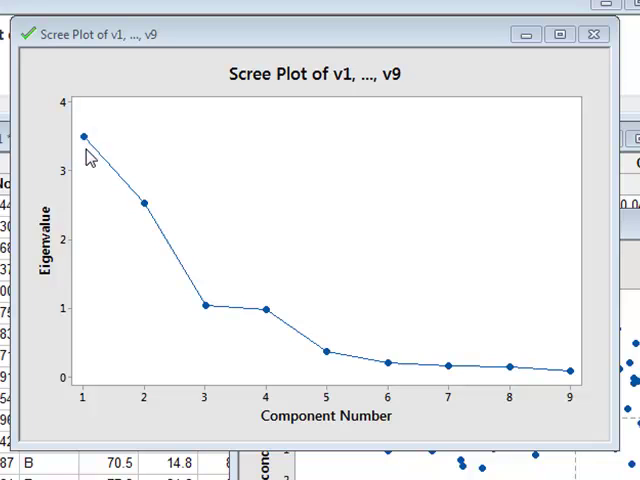
mouse_move(166, 224)
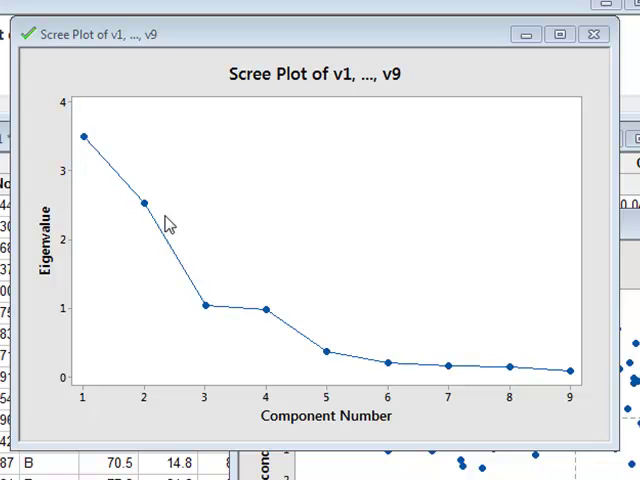
mouse_move(162, 216)
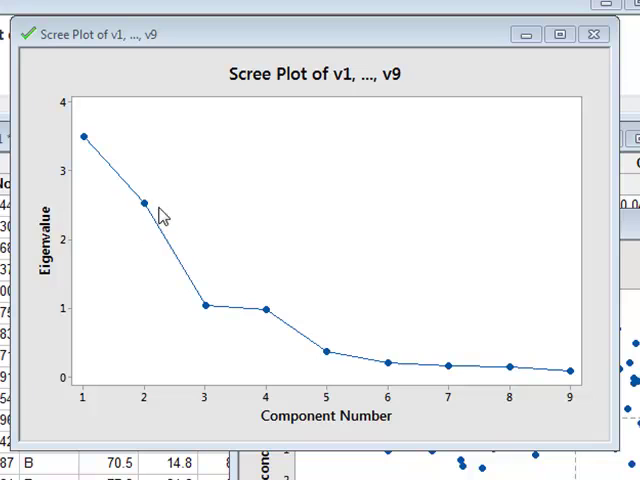
mouse_move(204, 324)
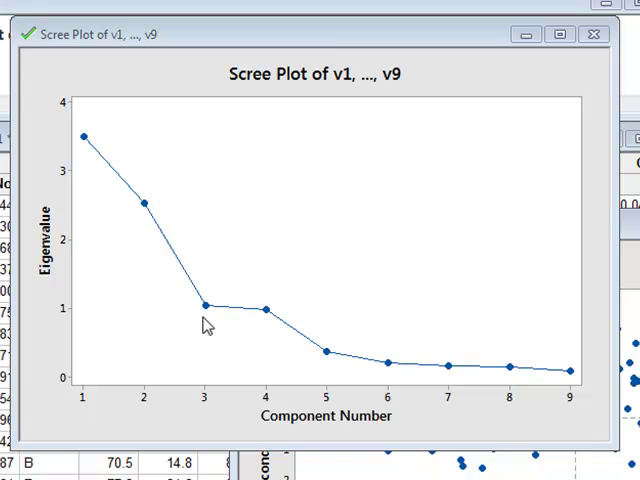
mouse_move(200, 328)
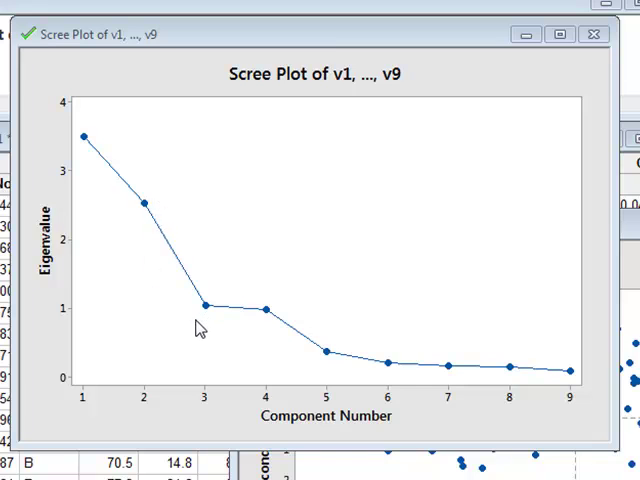
mouse_move(330, 350)
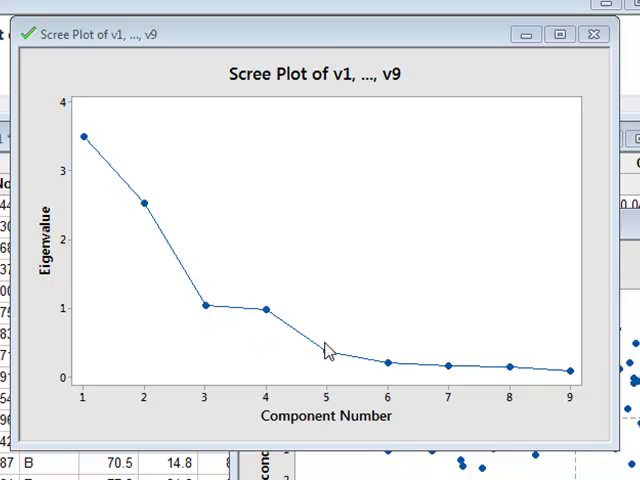
mouse_move(100, 240)
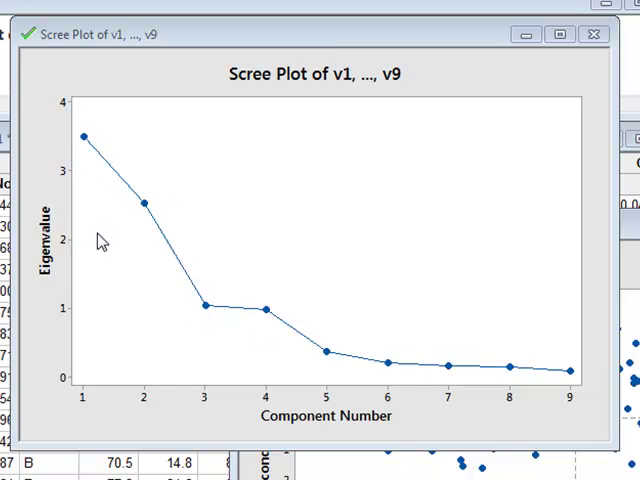
mouse_move(142, 210)
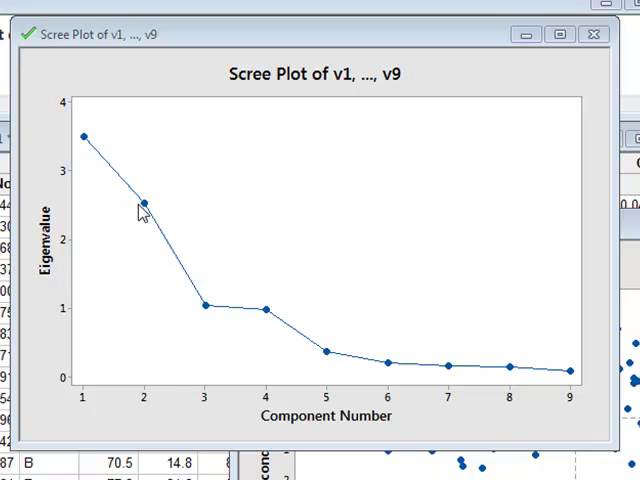
mouse_move(142, 212)
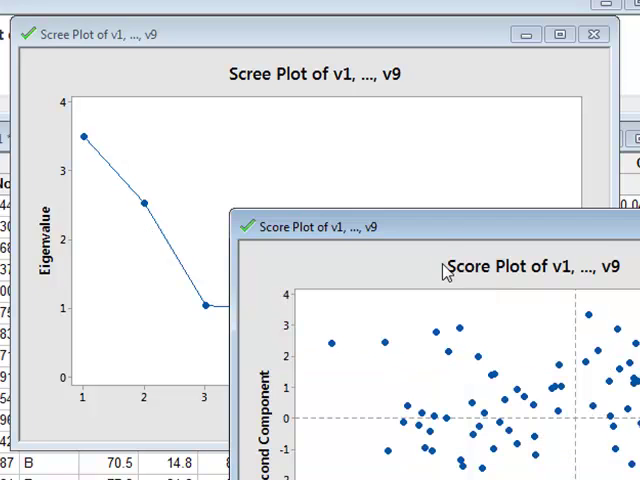
- Bring the score plot of first versus second component to the front
click(320, 228)
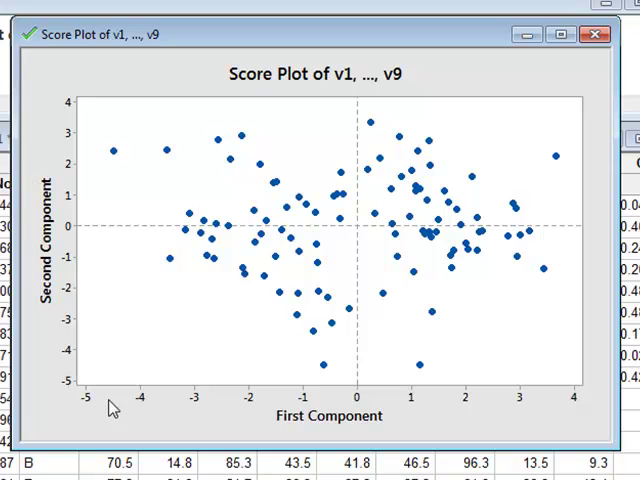
mouse_move(264, 192)
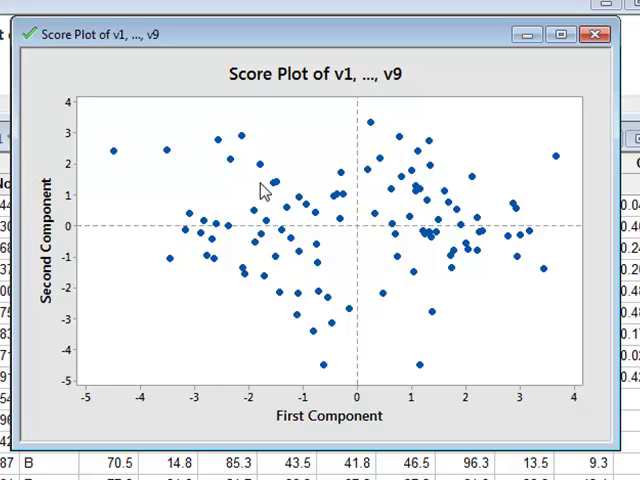
mouse_move(276, 192)
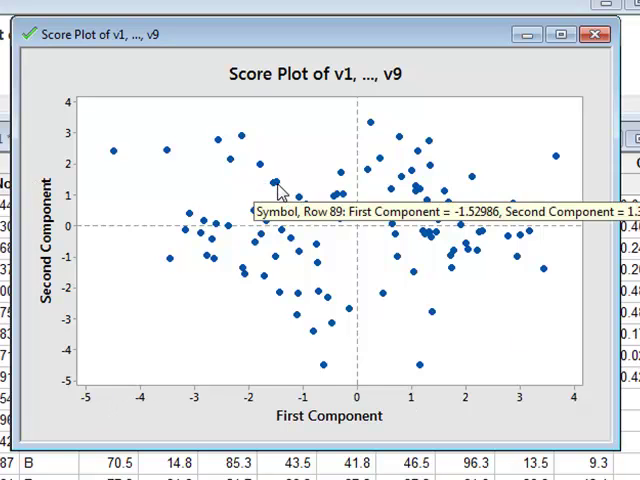
mouse_move(300, 210)
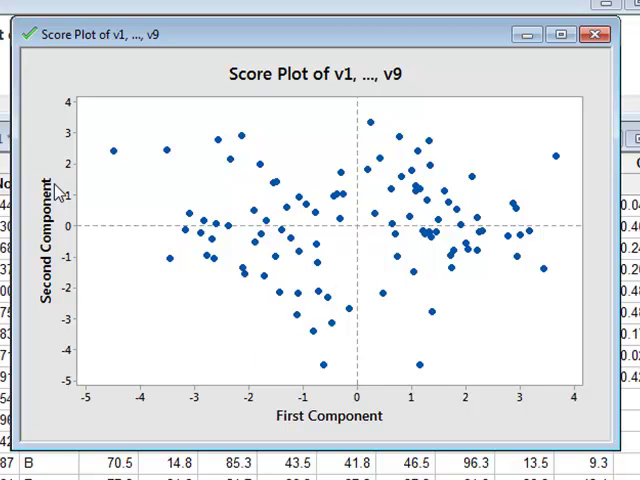
mouse_move(278, 204)
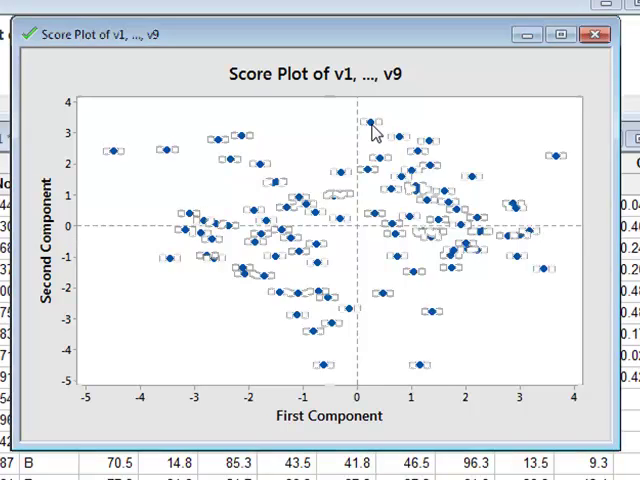
- Edit the score plot symbols and switch to grouping them by a categorical variable
right_click(376, 126)
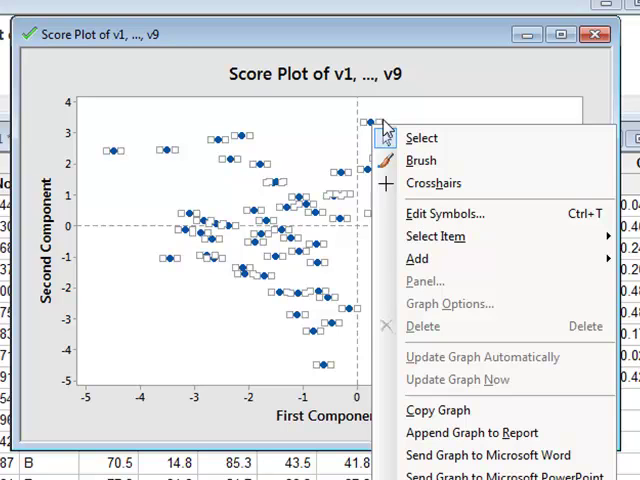
mouse_move(444, 212)
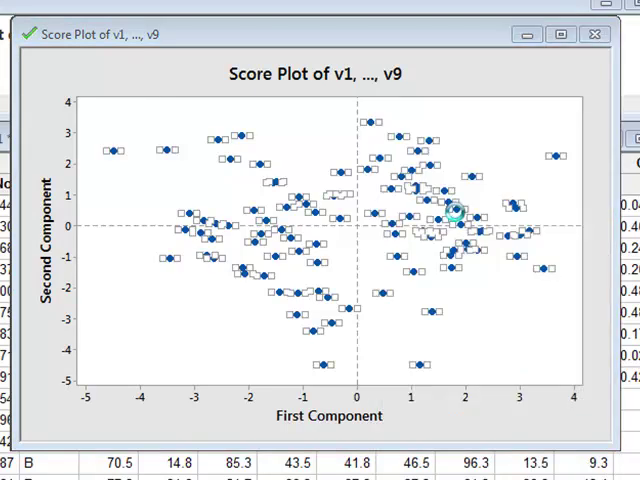
double_click(456, 212)
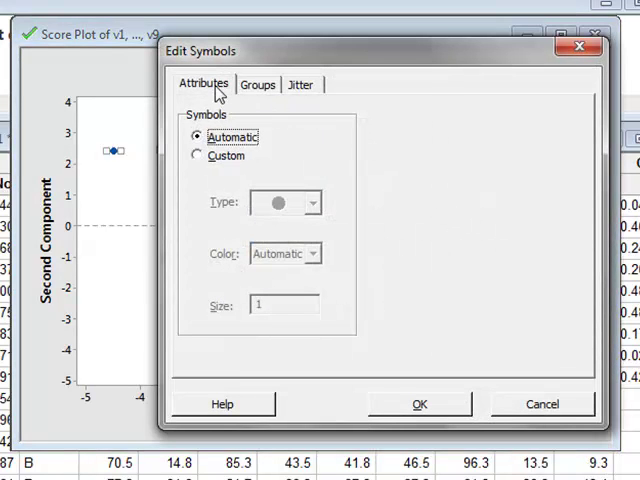
click(256, 84)
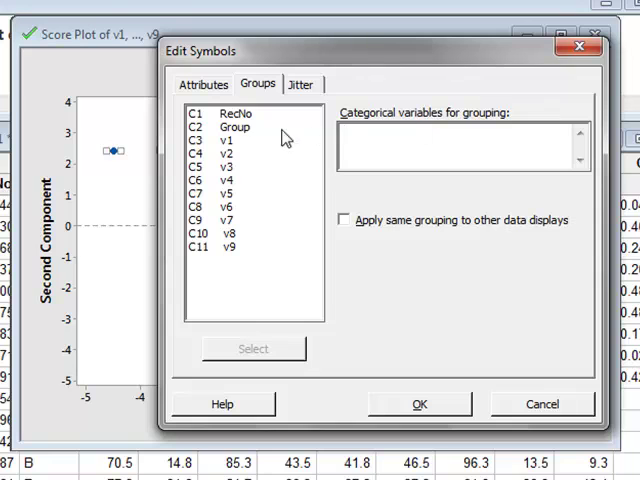
mouse_move(244, 140)
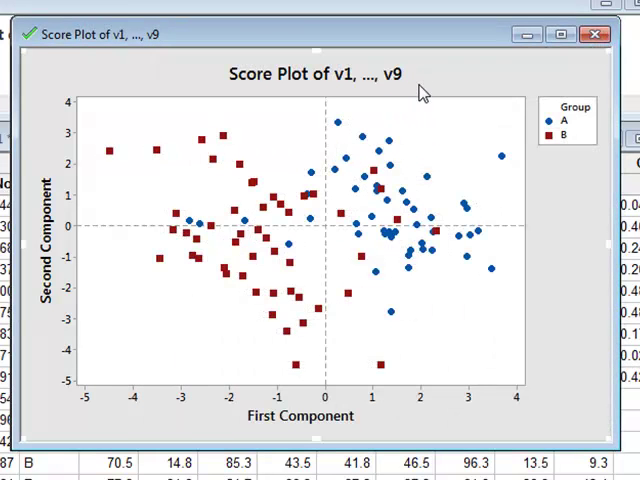
mouse_move(548, 148)
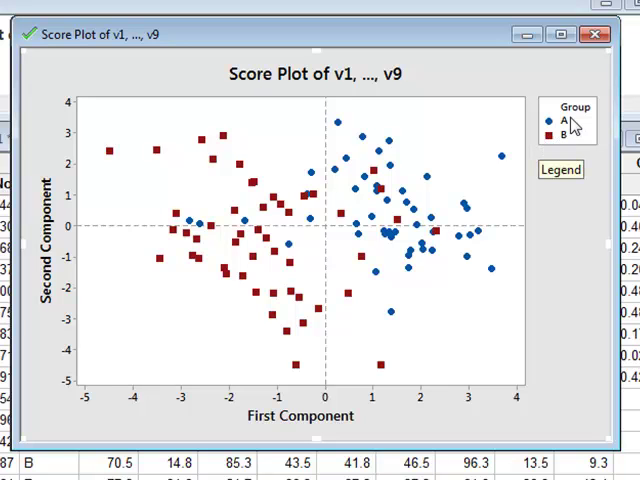
mouse_move(484, 156)
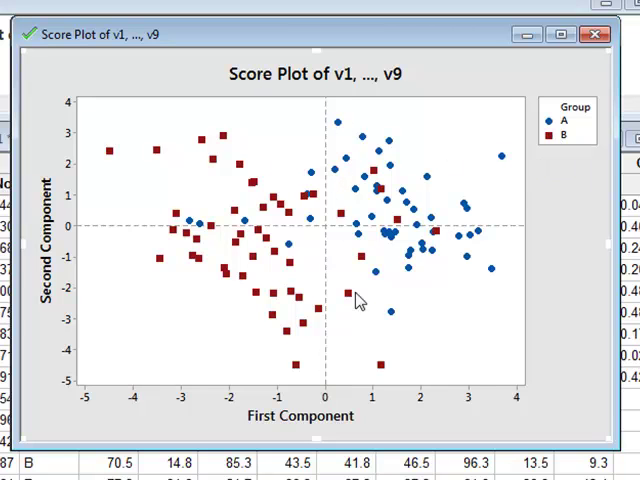
mouse_move(392, 122)
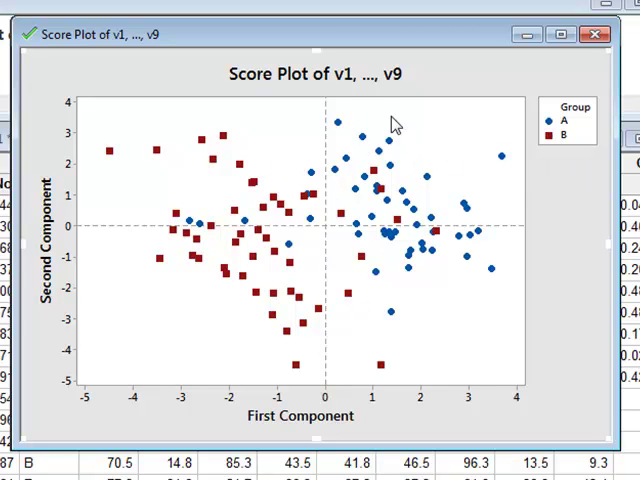
mouse_move(384, 296)
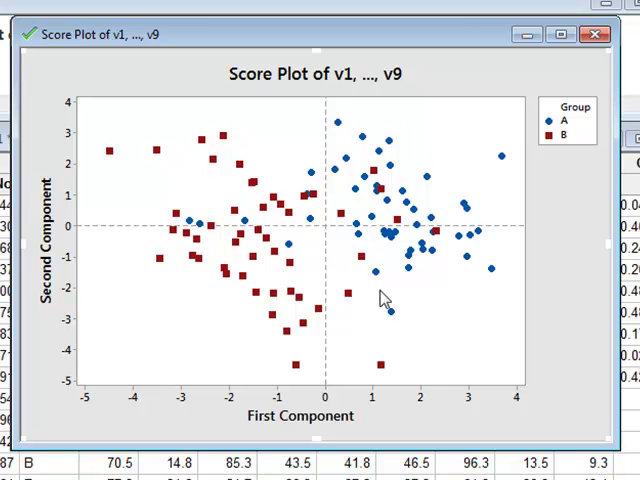
mouse_move(388, 220)
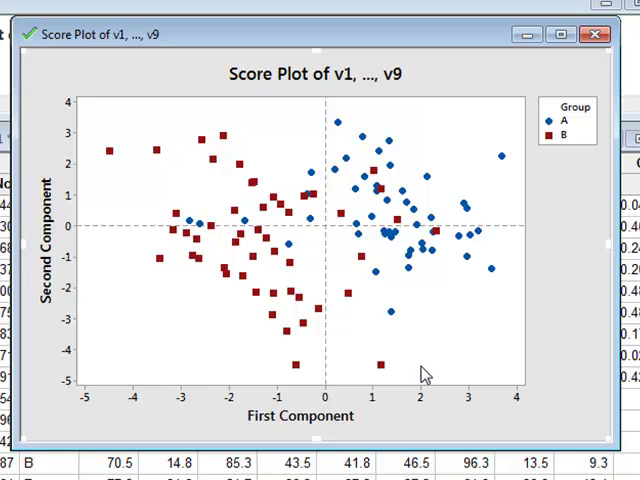
mouse_move(268, 312)
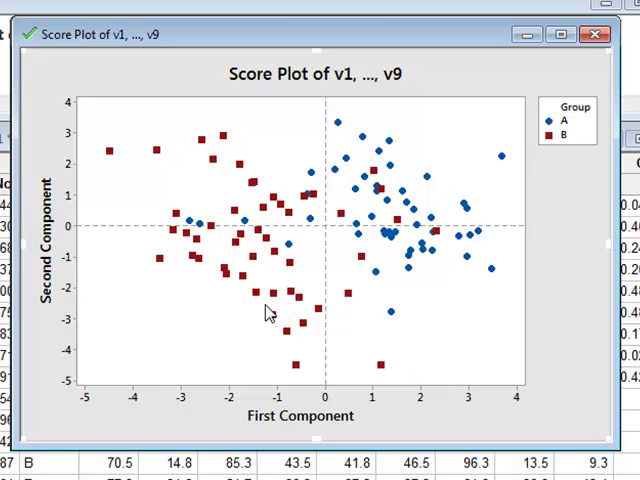
mouse_move(204, 250)
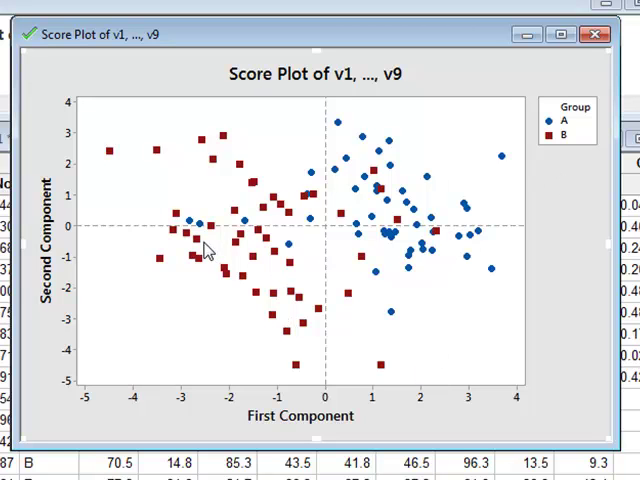
mouse_move(332, 126)
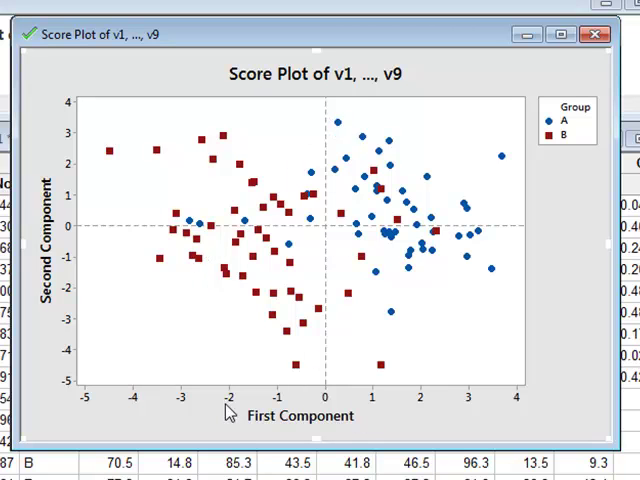
mouse_move(332, 110)
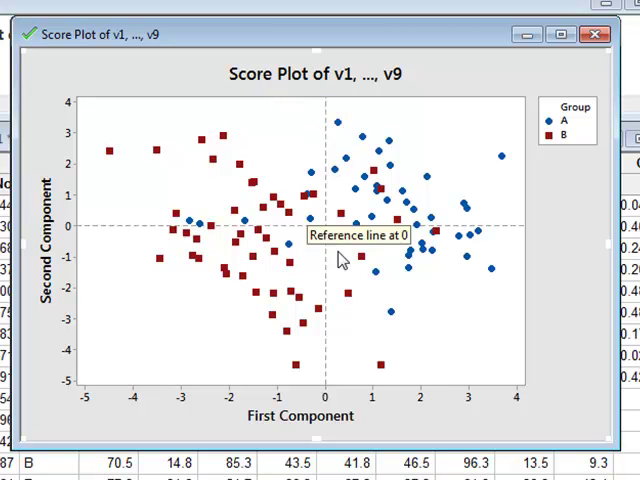
mouse_move(342, 238)
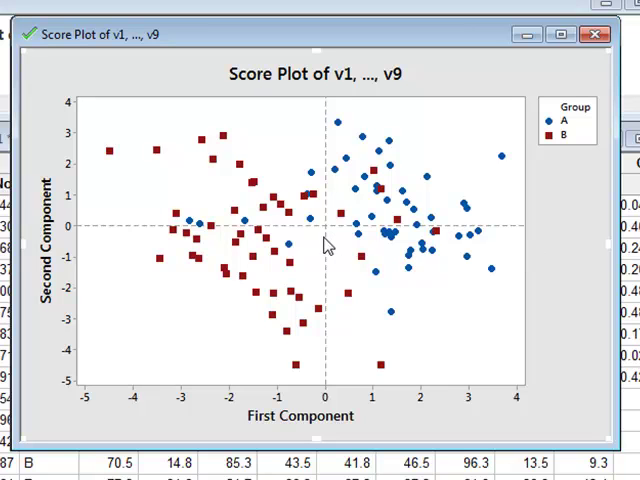
mouse_move(372, 220)
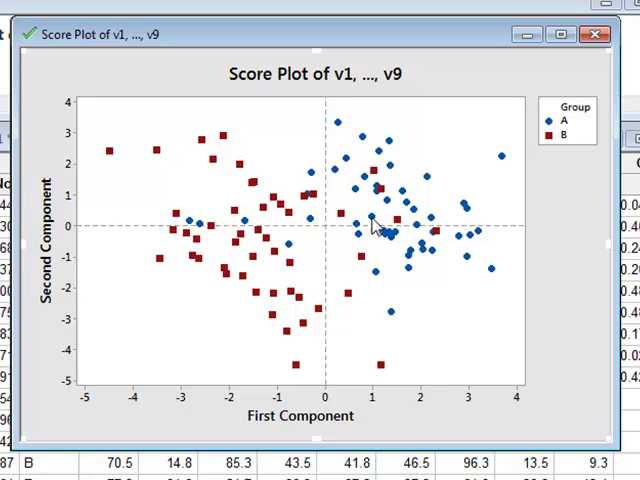
mouse_move(316, 184)
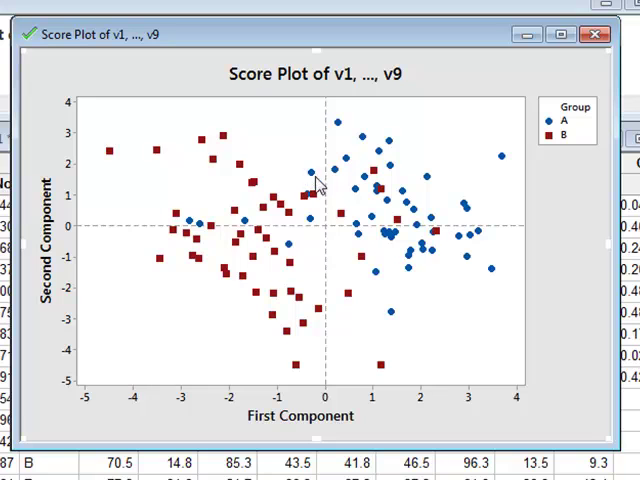
mouse_move(320, 184)
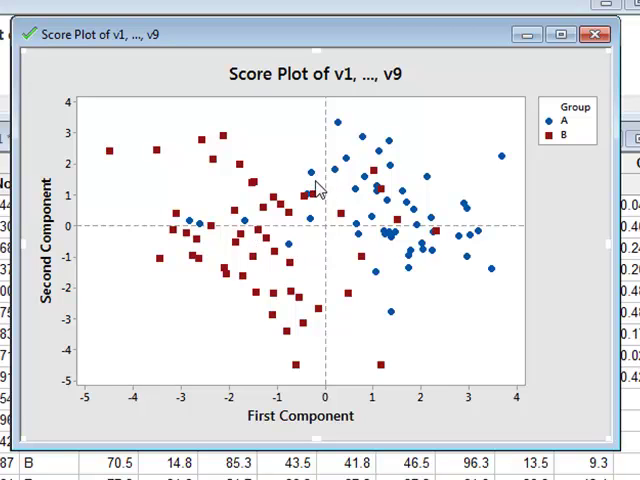
mouse_move(312, 180)
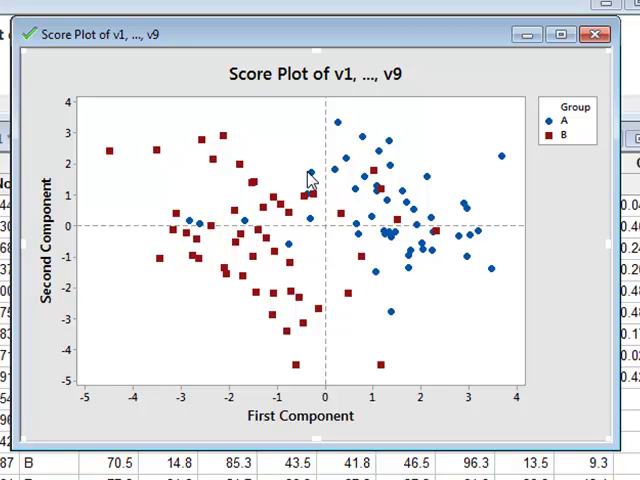
mouse_move(264, 224)
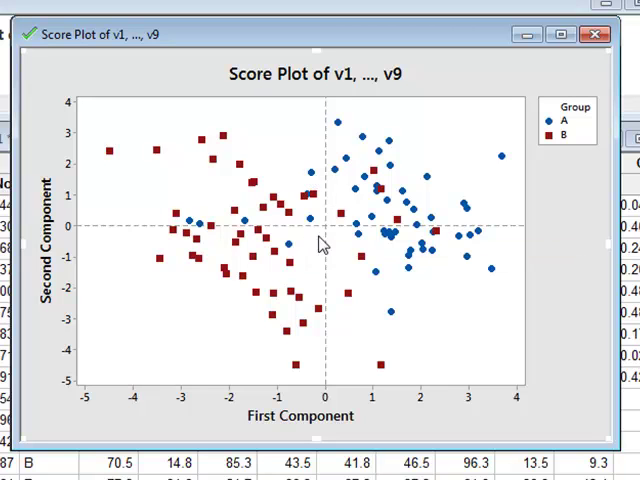
mouse_move(388, 208)
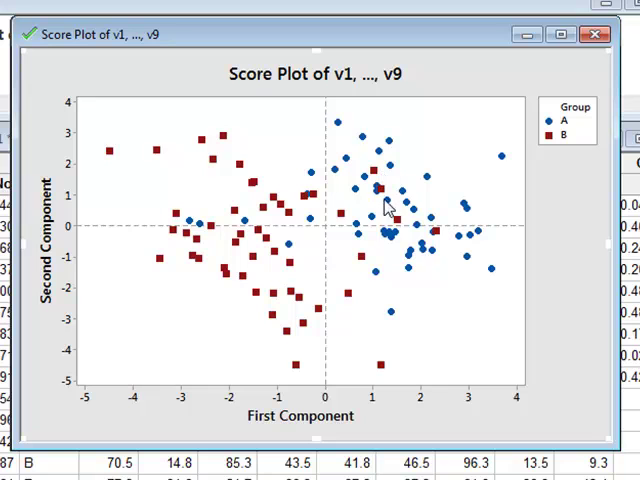
mouse_move(404, 170)
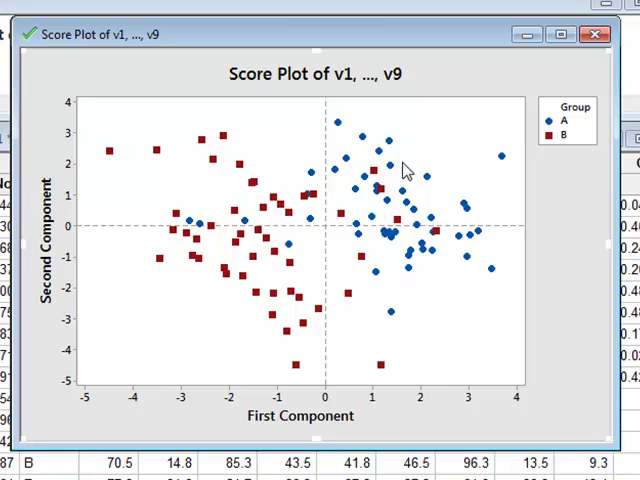
mouse_move(424, 228)
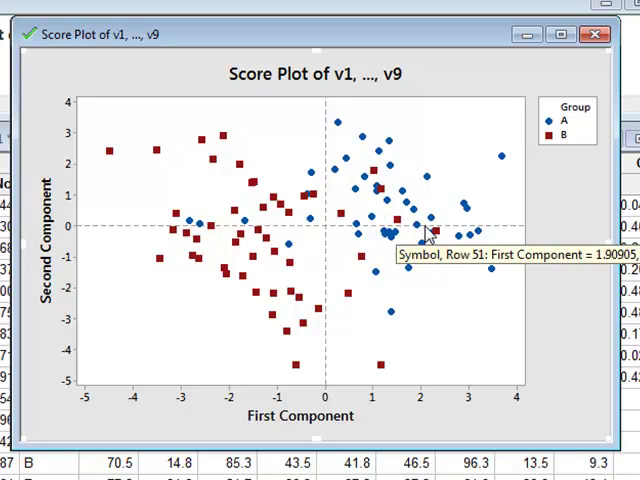
mouse_move(184, 130)
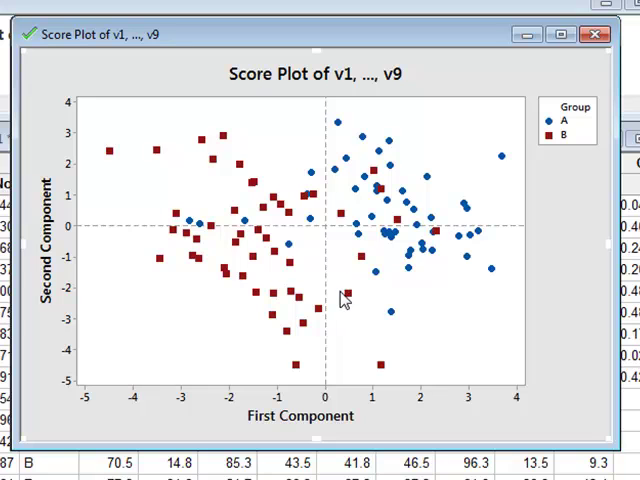
mouse_move(374, 318)
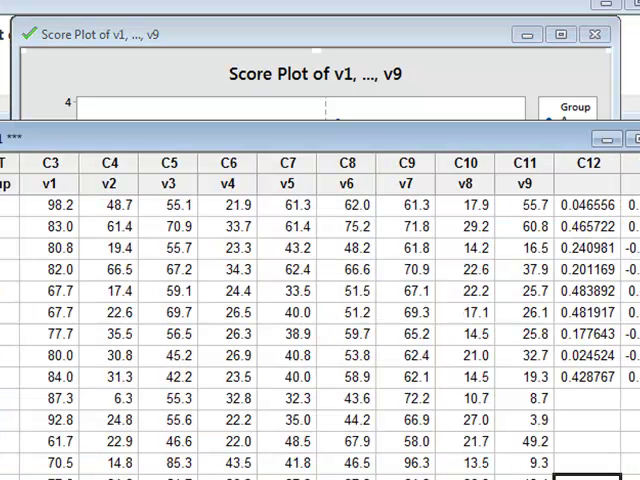
scroll(right, 3)
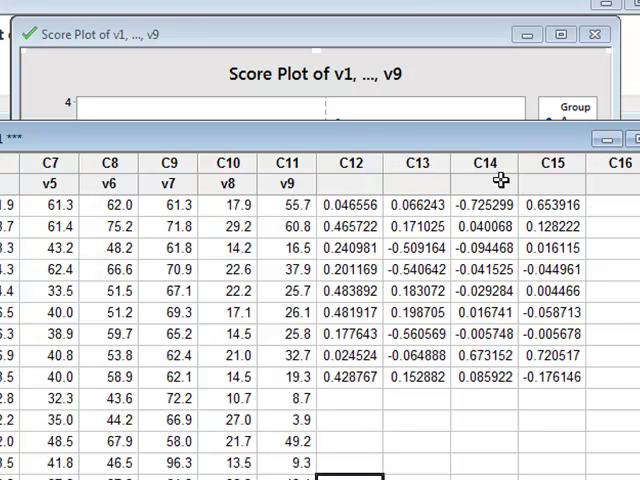
mouse_move(372, 196)
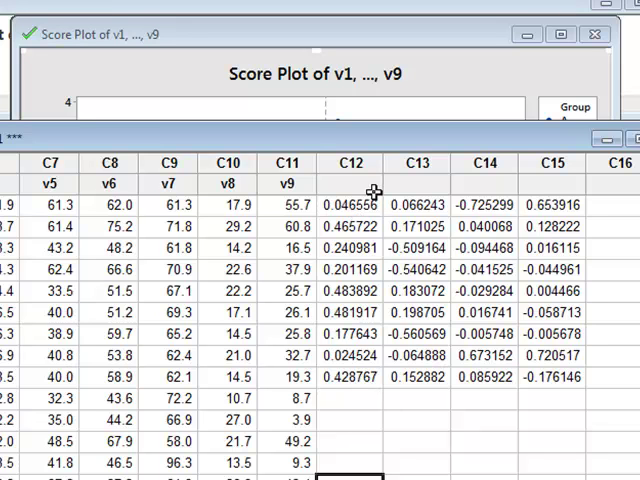
click(350, 184)
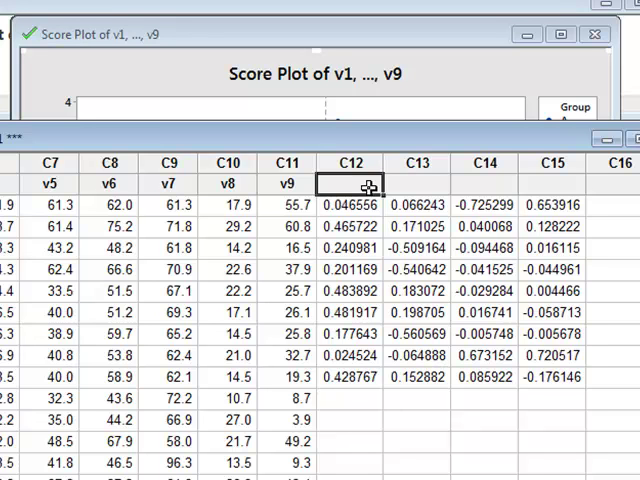
text(PC1)
click(416, 184)
text(PC2)
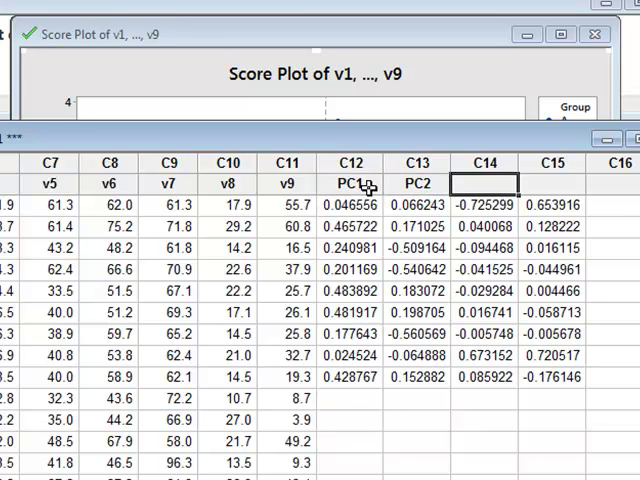
text(PC3)
click(552, 182)
text(PC4)
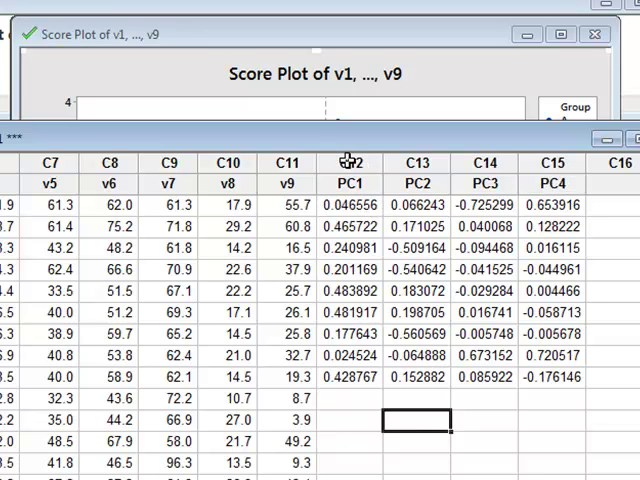
click(350, 162)
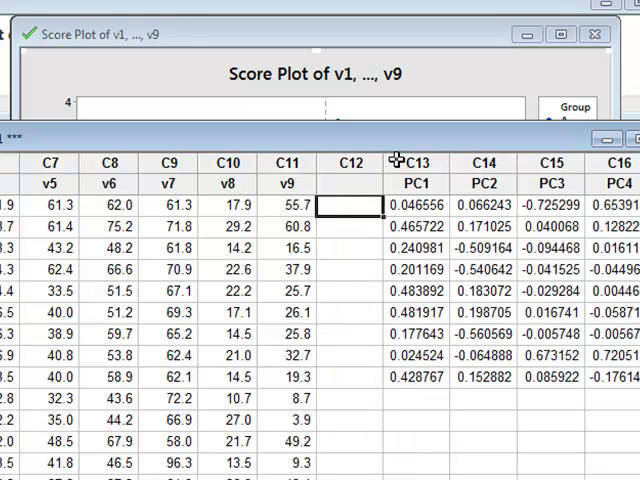
click(348, 184)
text(Variable)
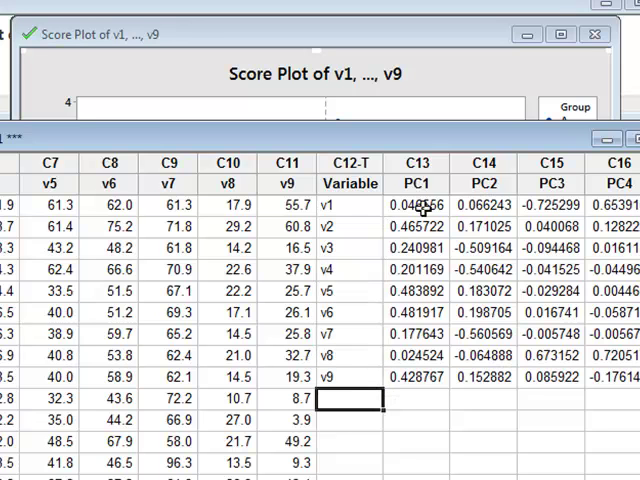
mouse_move(520, 194)
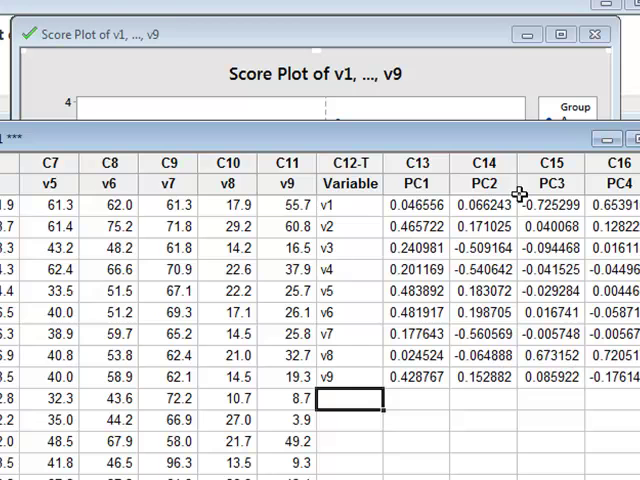
click(416, 184)
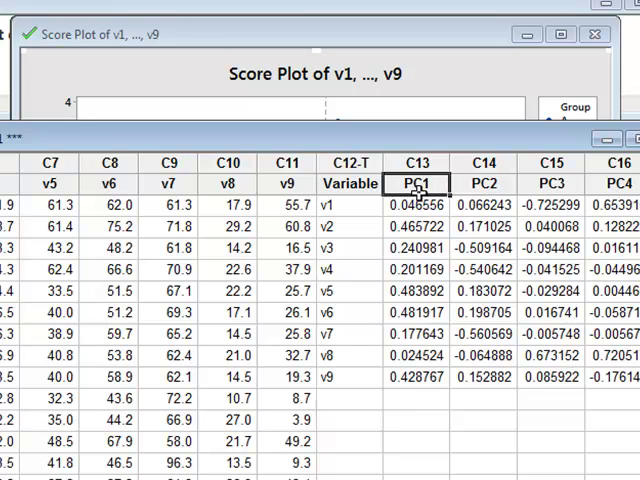
mouse_move(340, 380)
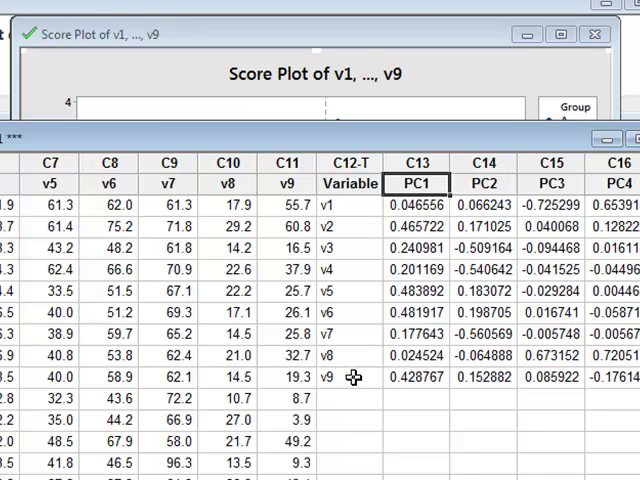
mouse_move(456, 184)
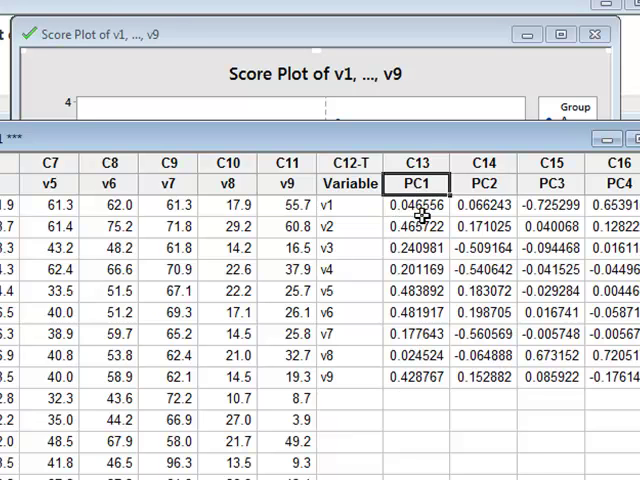
mouse_move(348, 208)
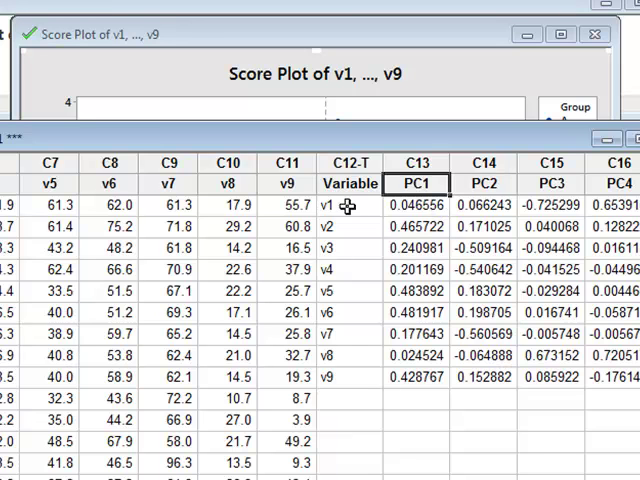
mouse_move(420, 232)
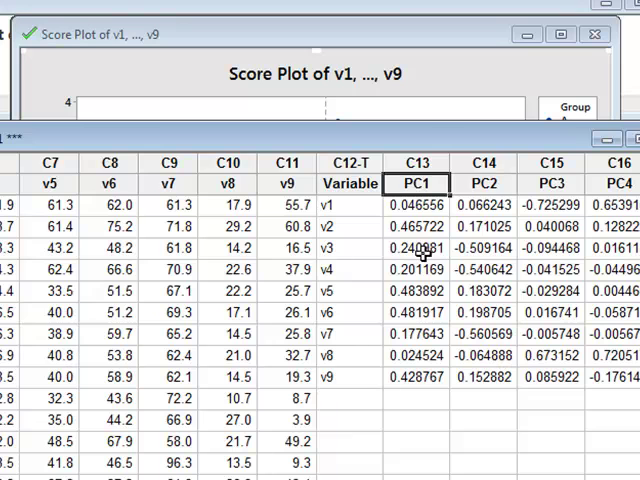
mouse_move(368, 252)
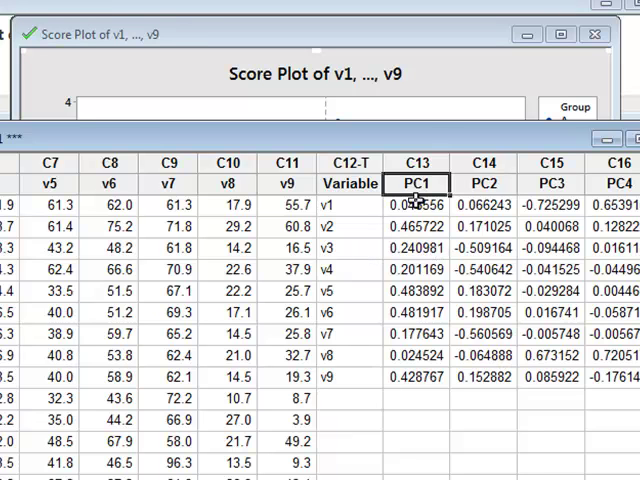
mouse_move(428, 290)
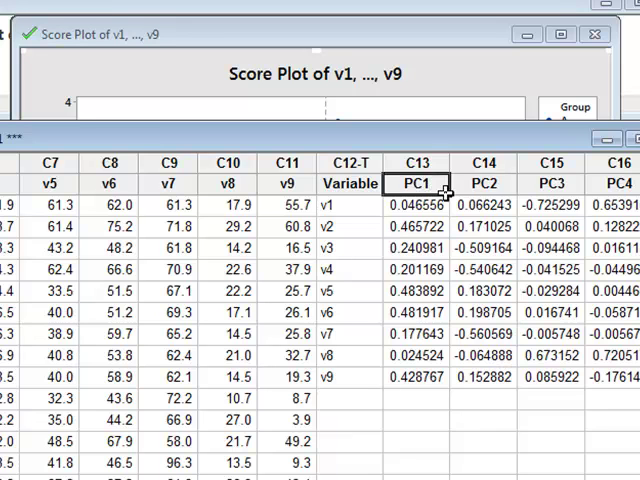
click(416, 226)
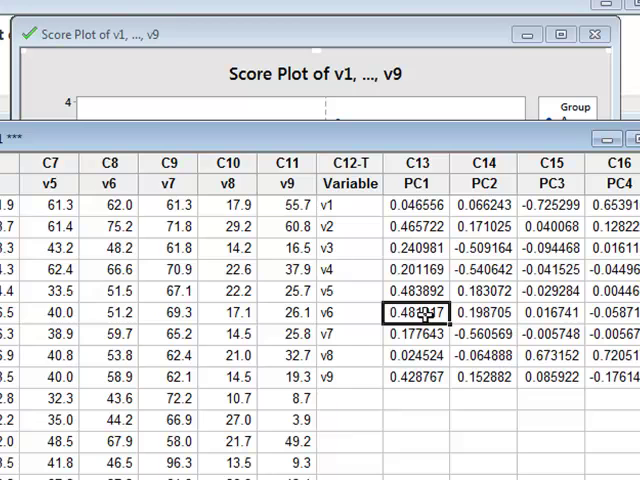
click(416, 376)
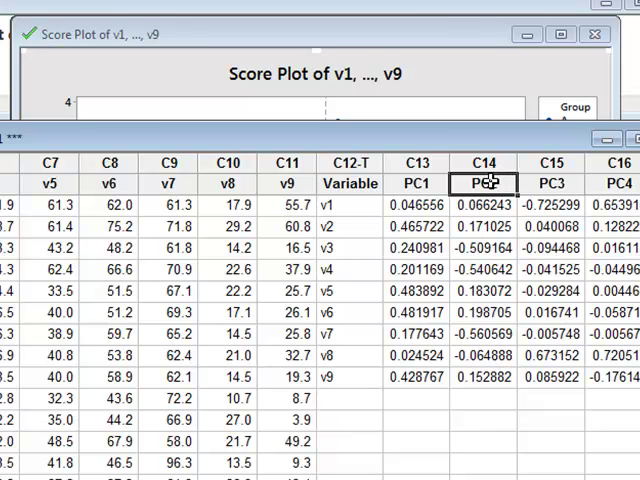
mouse_move(488, 250)
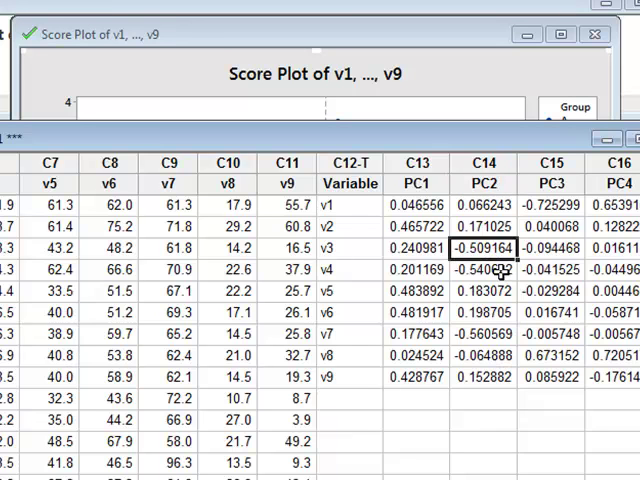
click(484, 270)
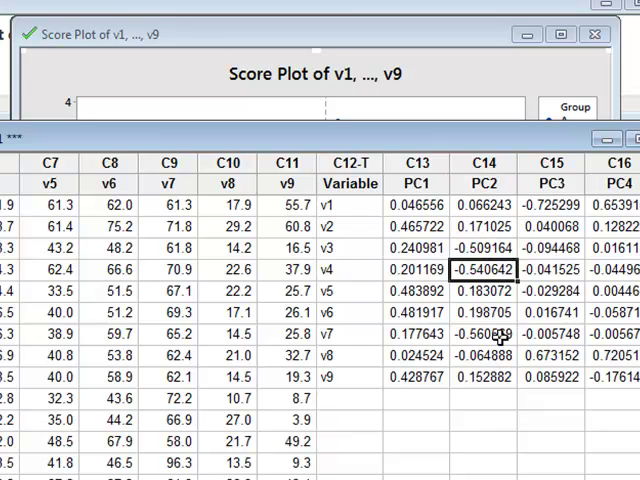
click(484, 332)
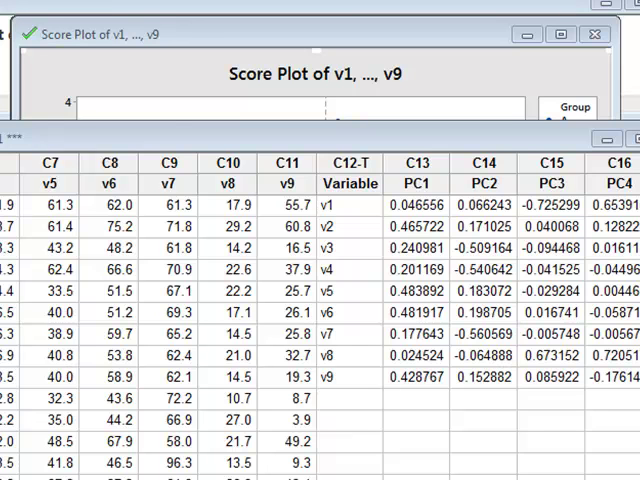
mouse_move(408, 220)
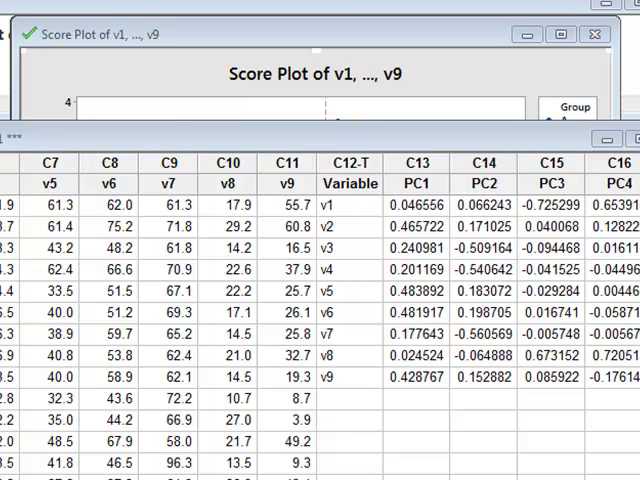
mouse_move(380, 234)
text(v)
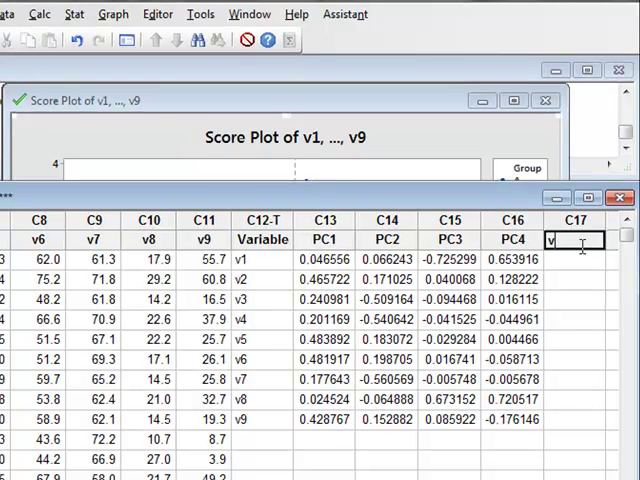
- Name the new worksheet column vPC1 and bring up the Calc menu
text(PC)
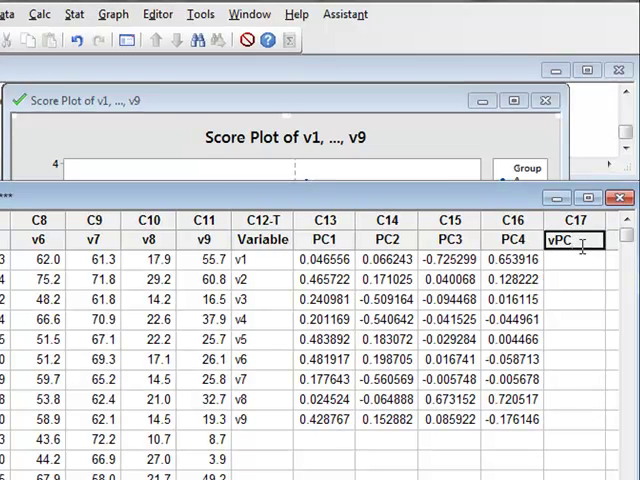
text(1)
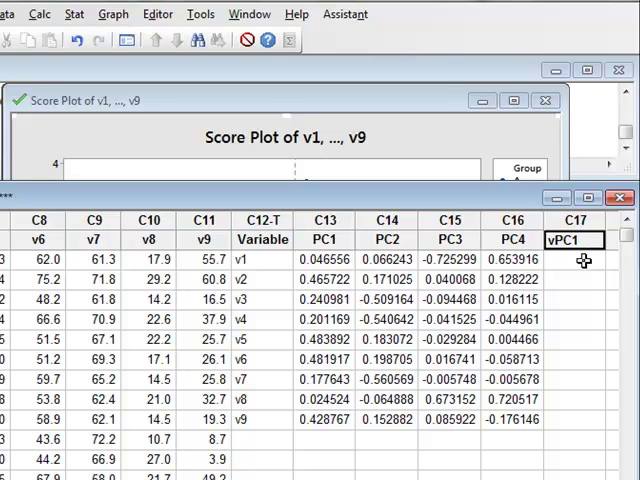
click(572, 264)
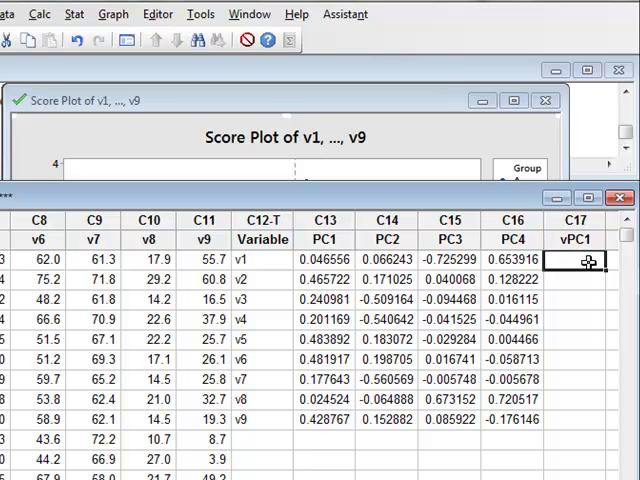
click(40, 12)
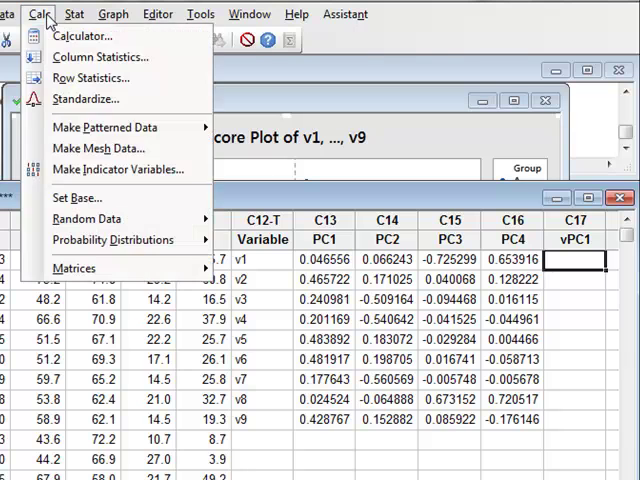
- In the Calculator, begin the expression with the first term 'PC1'(1) times v1
click(84, 36)
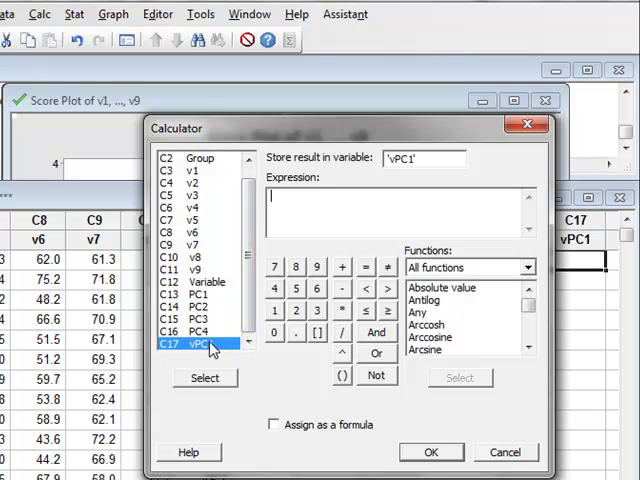
mouse_move(288, 178)
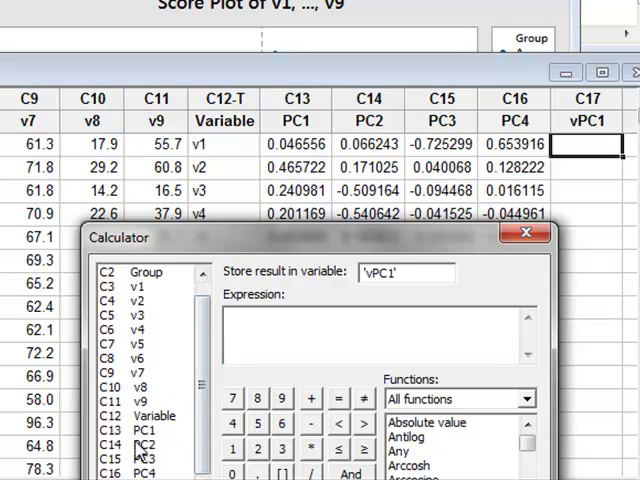
double_click(140, 438)
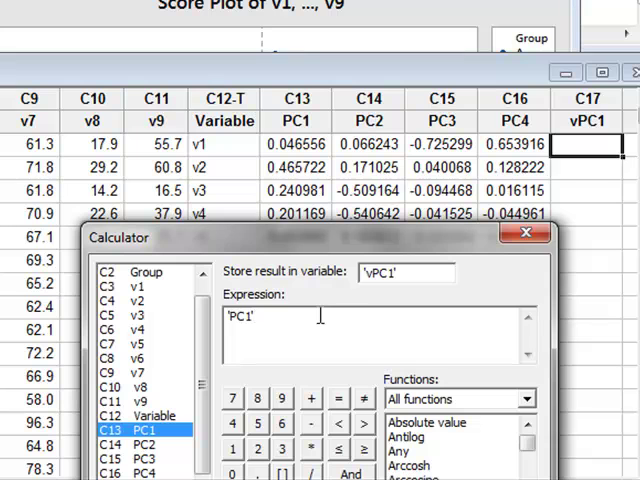
text((1)
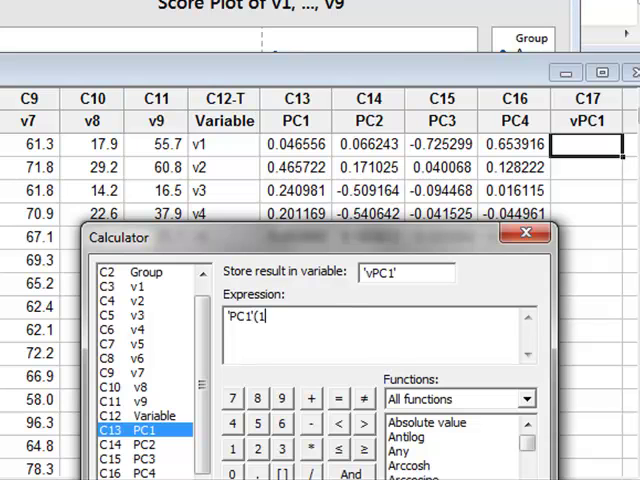
text())
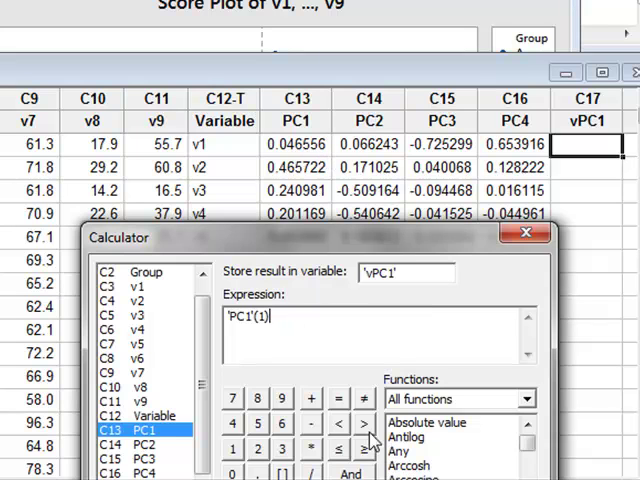
click(310, 448)
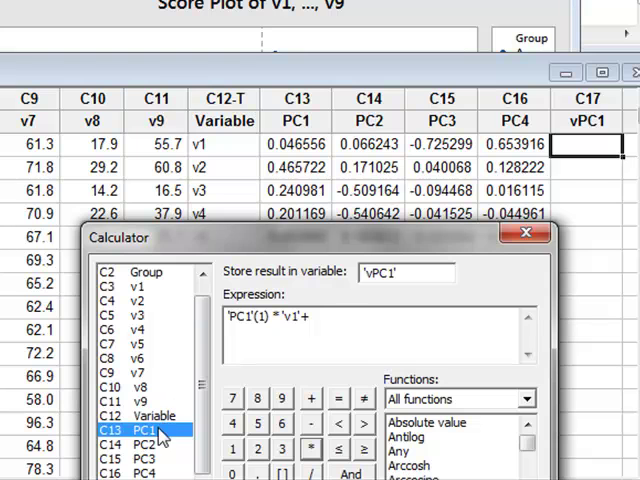
- Add the remaining 'PC1'(k)*vk terms through v9 and compute the sum into vPC1
double_click(140, 428)
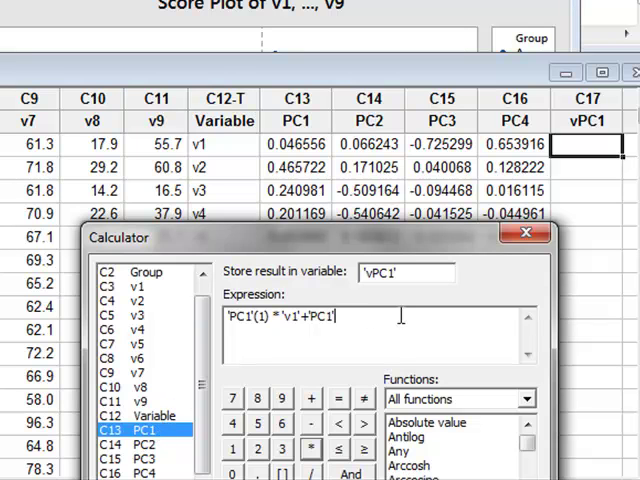
text((2)
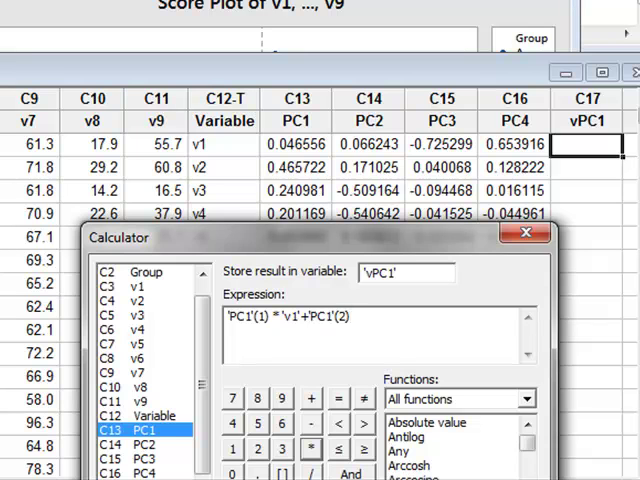
mouse_move(312, 448)
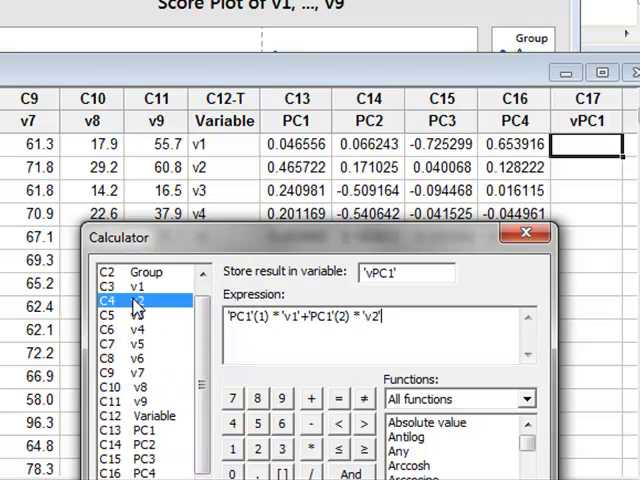
text(+)
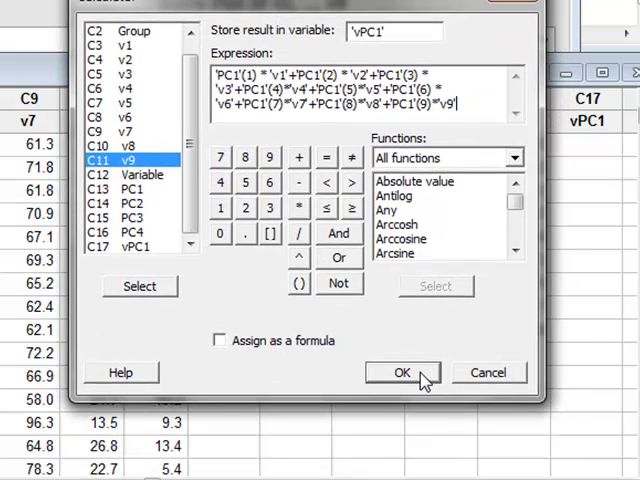
click(400, 372)
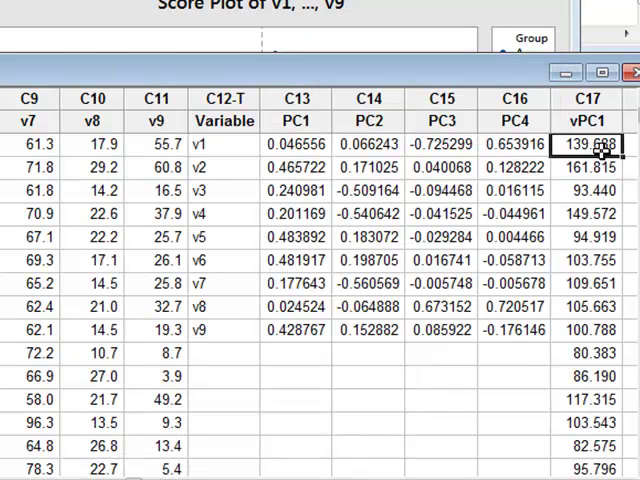